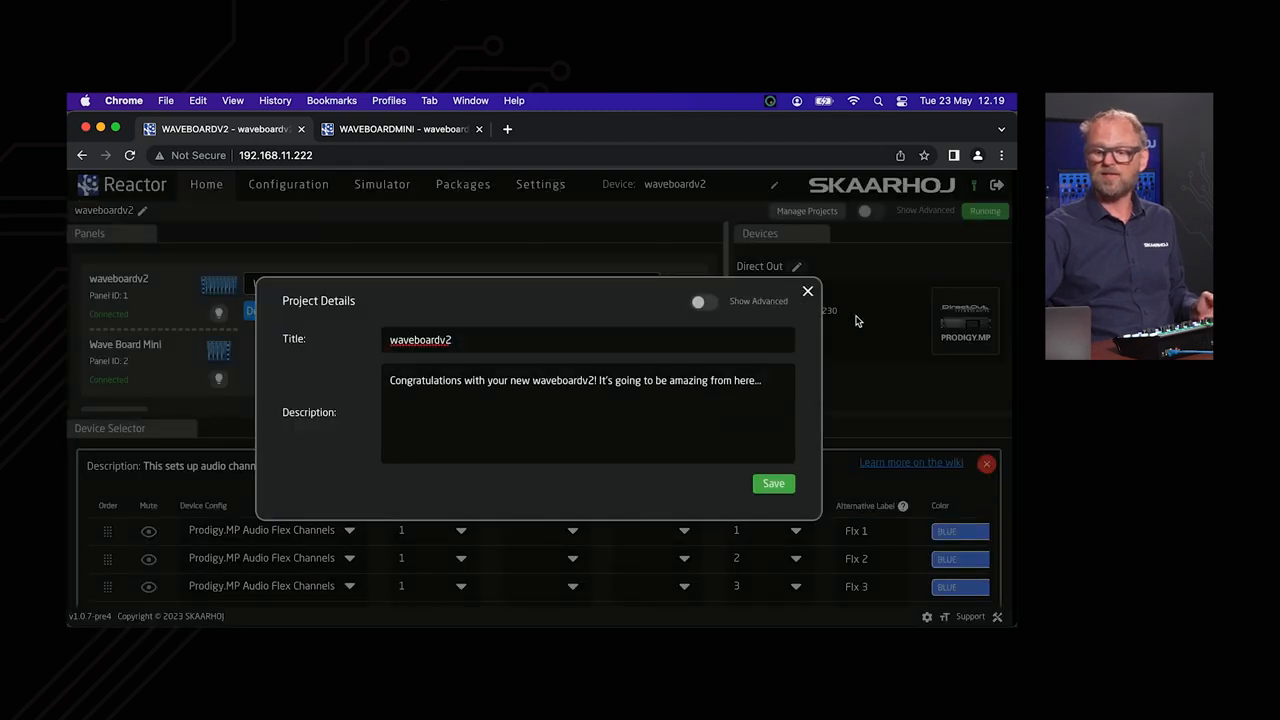
Close Project Details and the Device Selector channel list, then bring the Wave Board channel list back
{"action": "left_click", "coordinate": [808, 292]}
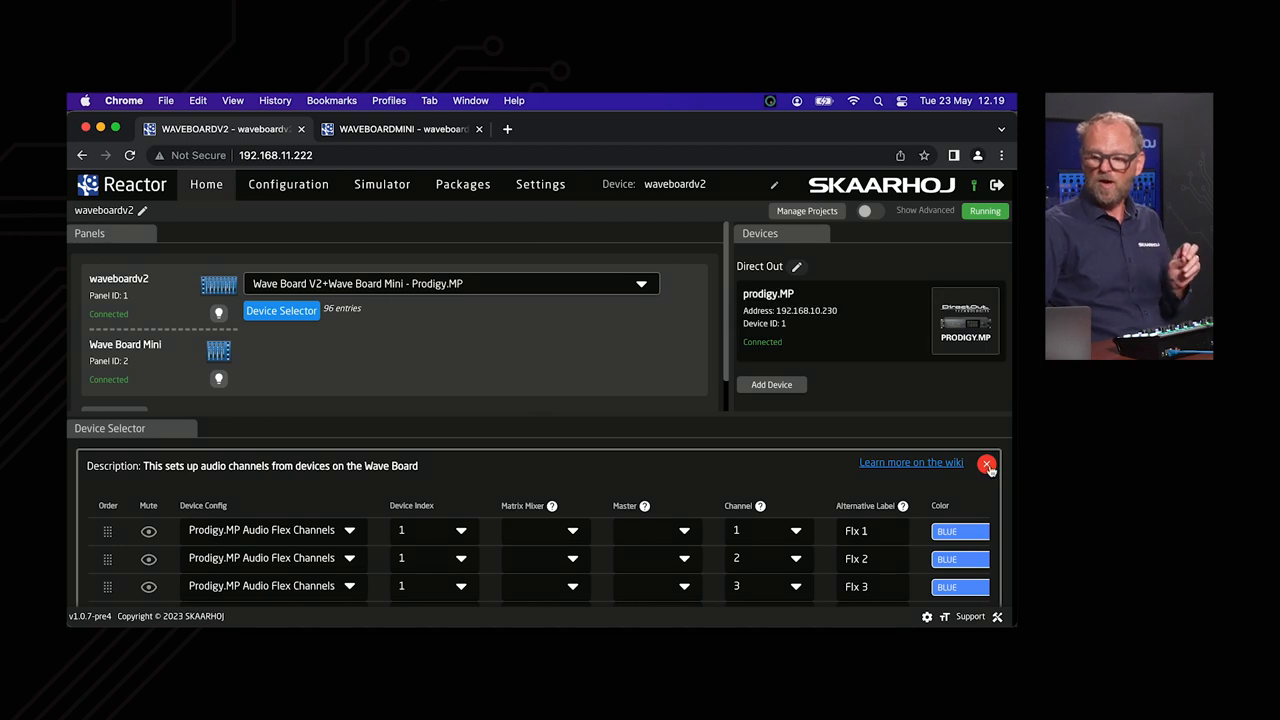
{"action": "left_click", "coordinate": [988, 466]}
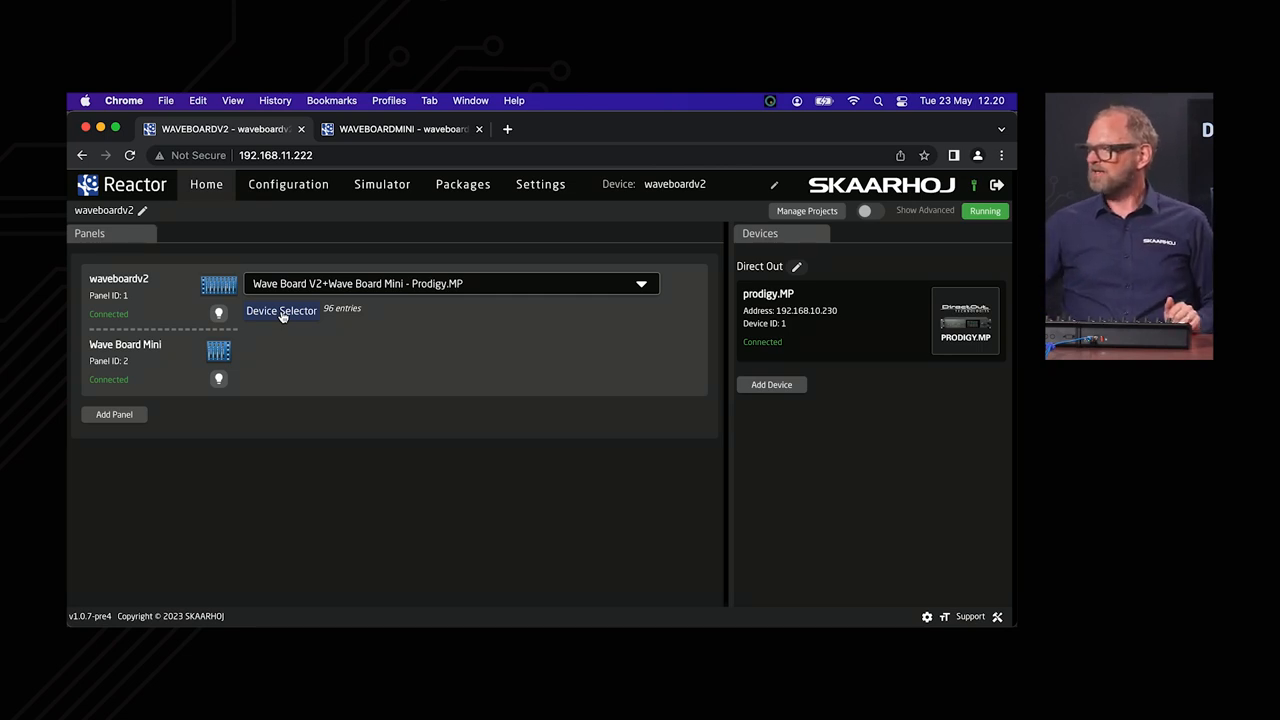
{"action": "left_click", "coordinate": [280, 310]}
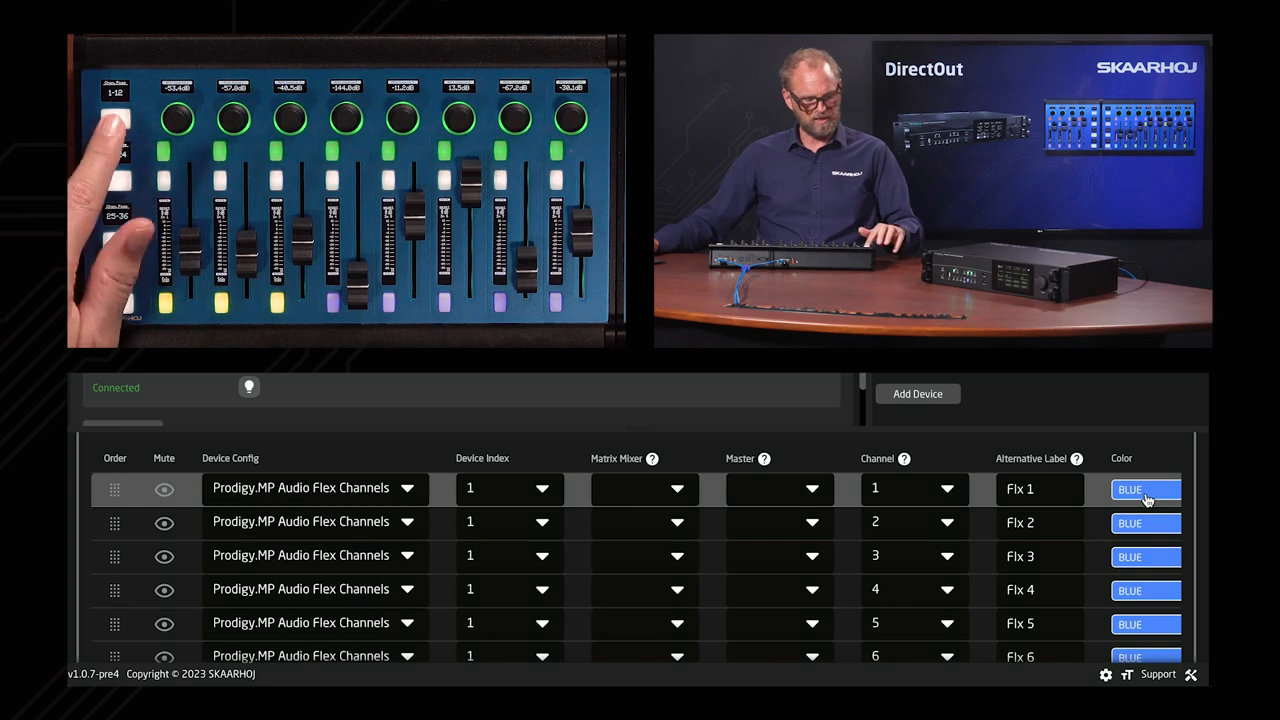
Make flex channel 1 AMBER instead of BLUE and start its alternative label with 'HE'
{"action": "left_click", "coordinate": [1144, 488]}
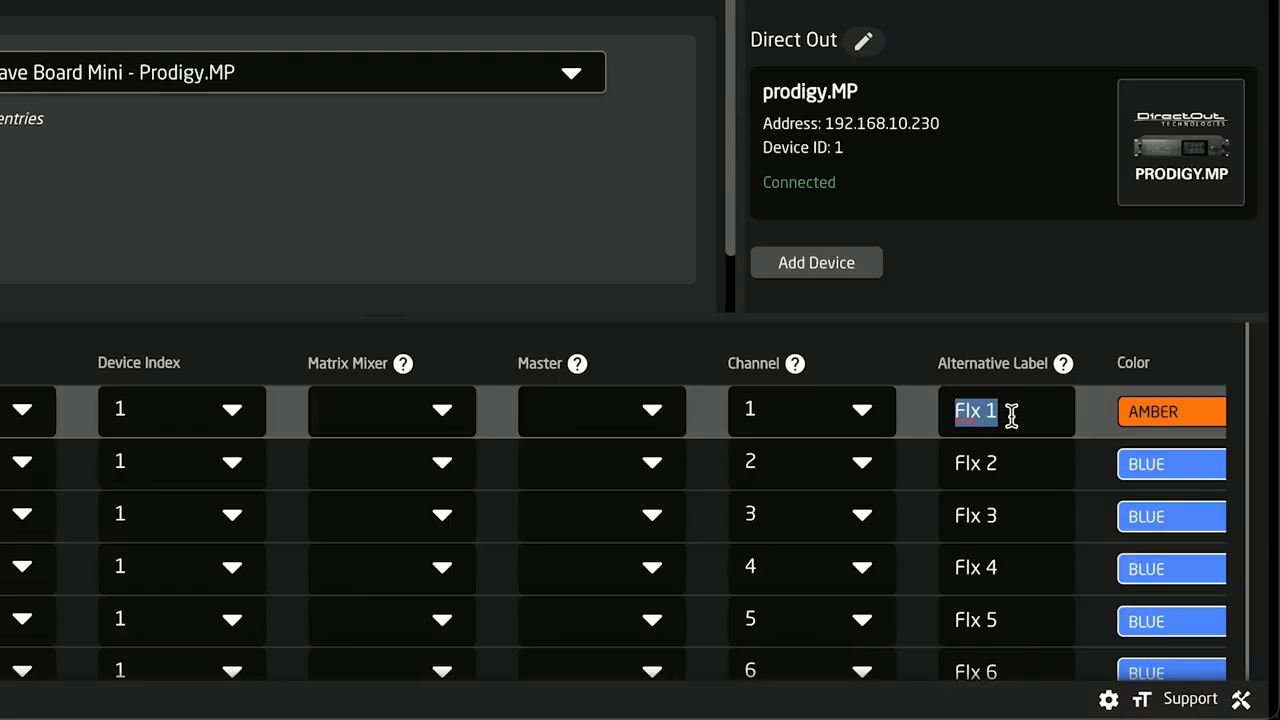
{"action": "type", "text": "HE"}
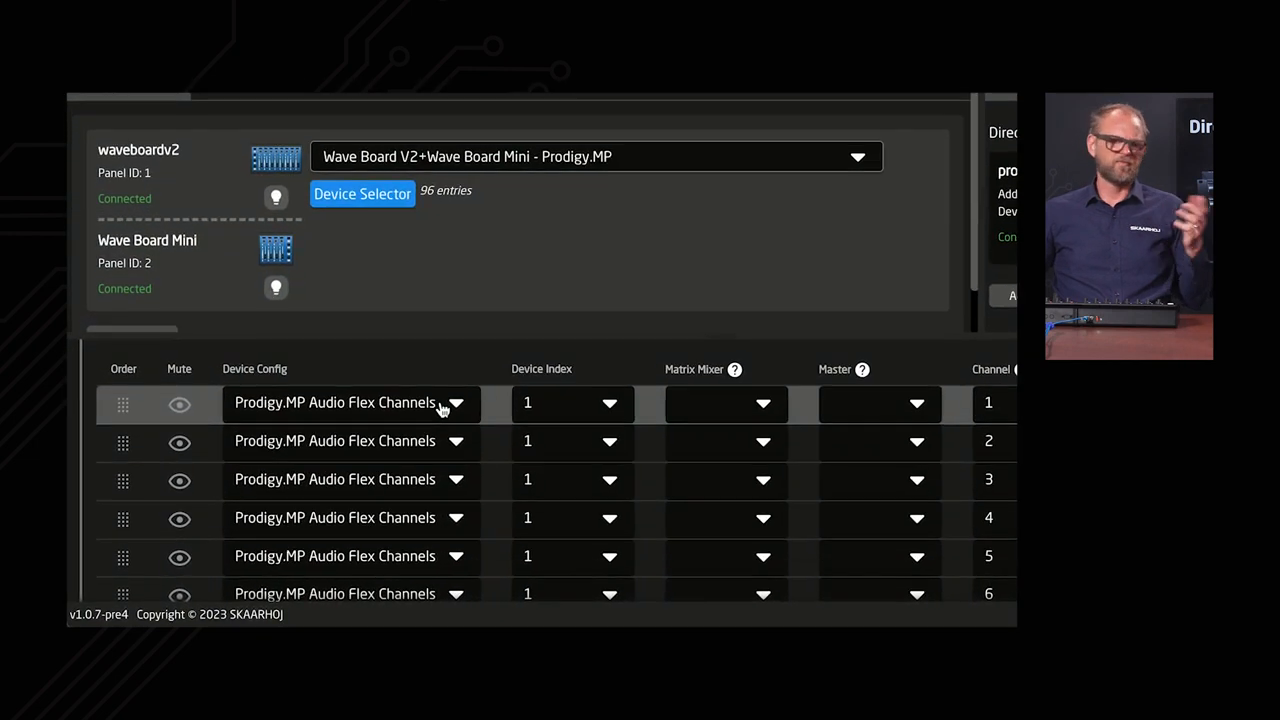
Show the Device Config choices for channel 1 (Prodigy.MP, ATEM, TriCaster, X32 sources)
{"action": "left_click", "coordinate": [456, 402]}
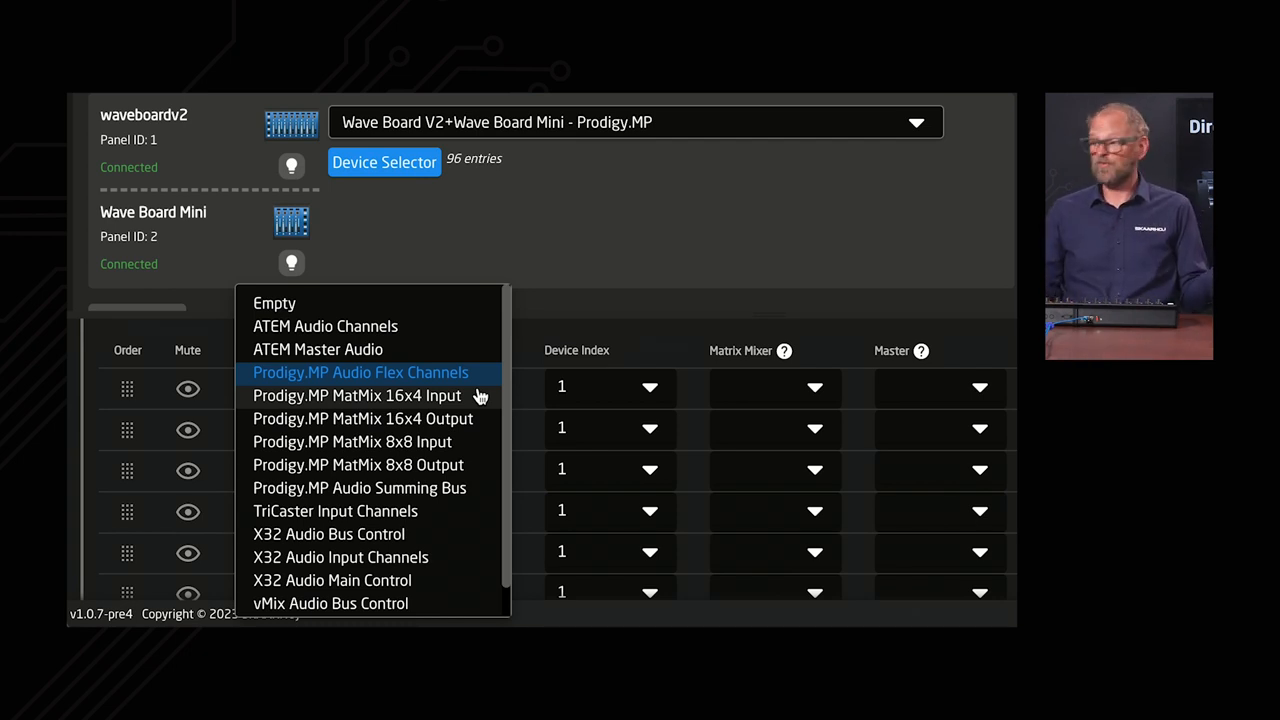
{"action": "mouse_move", "coordinate": [448, 386]}
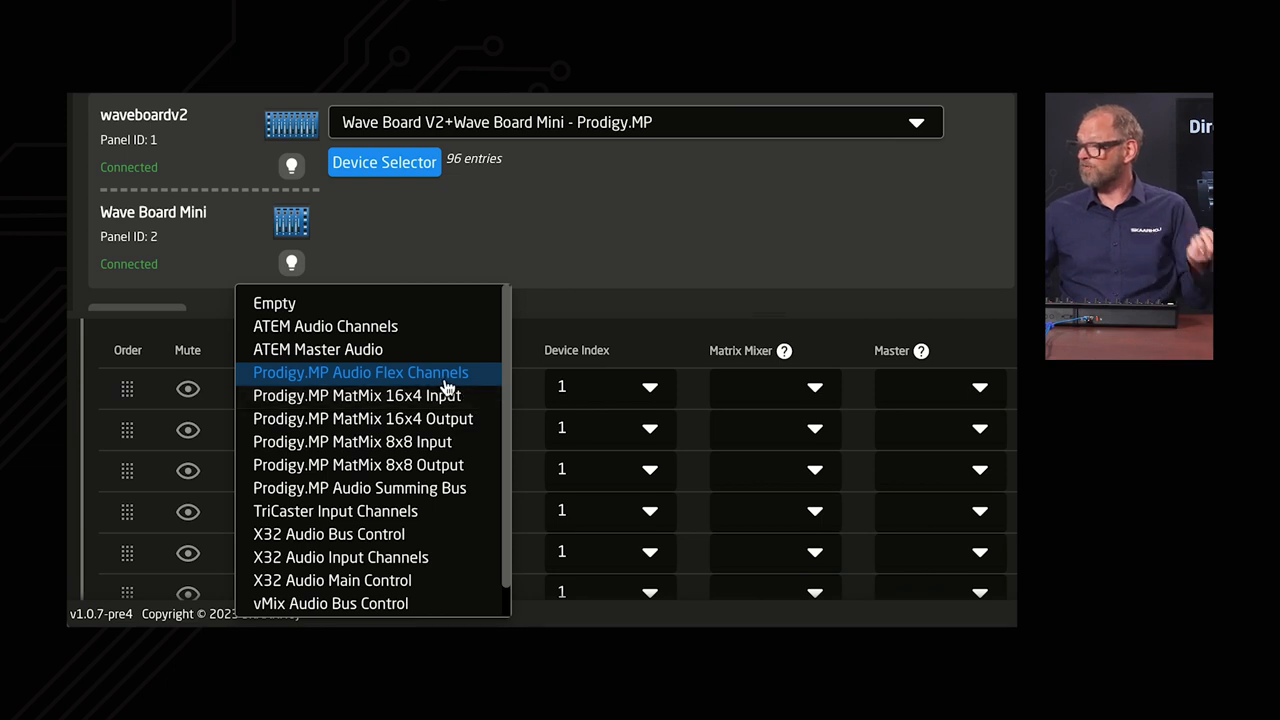
{"action": "mouse_move", "coordinate": [464, 404]}
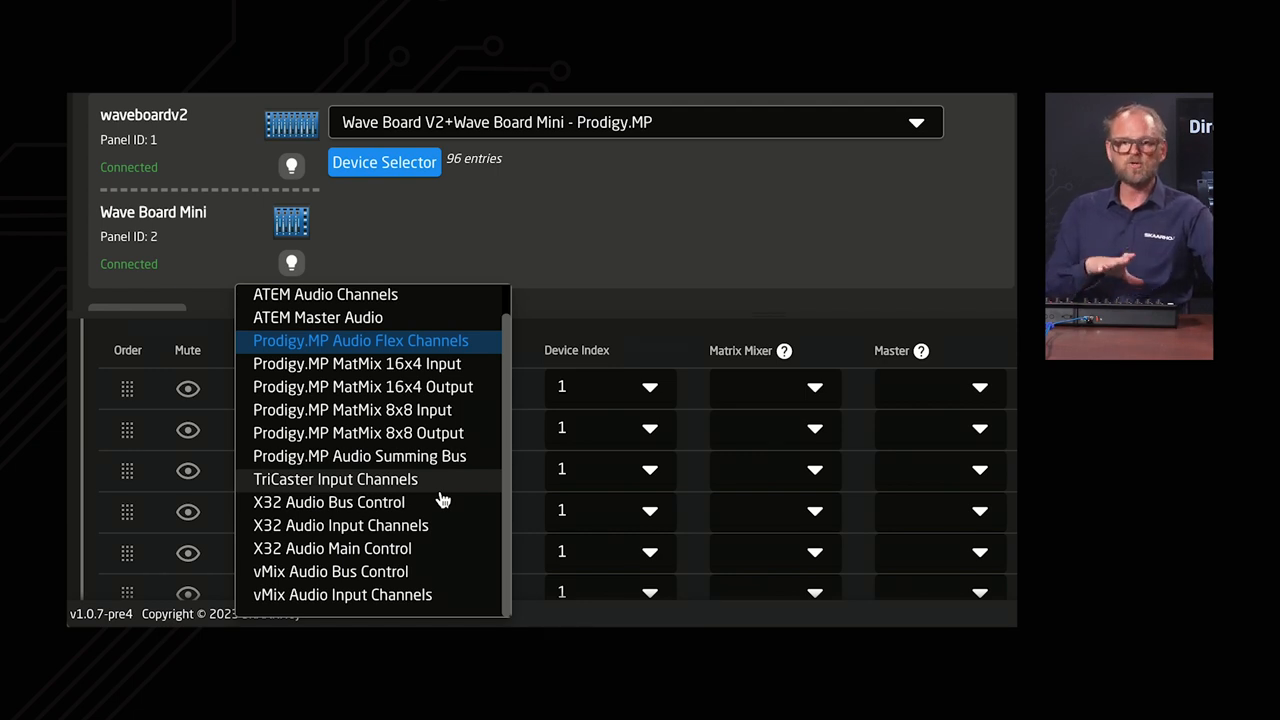
{"action": "mouse_move", "coordinate": [456, 462]}
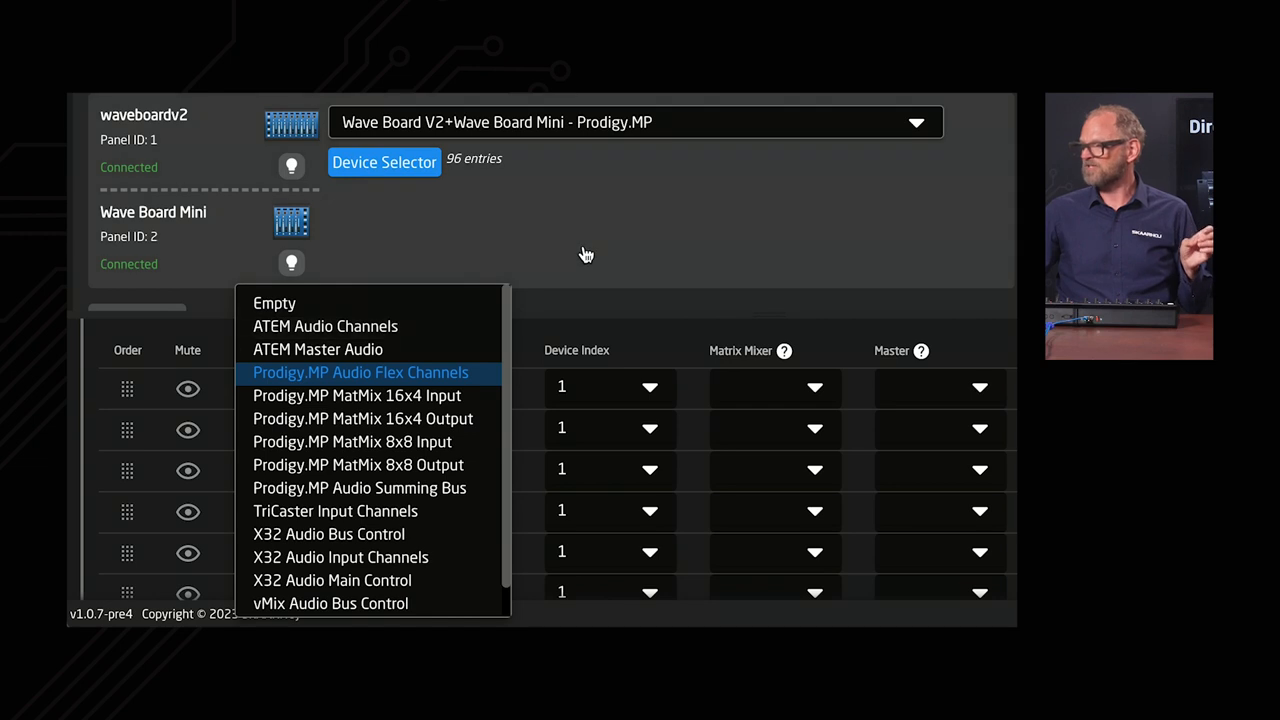
Dismiss the device configuration choices for channel 1 without changing it
{"action": "left_click", "coordinate": [360, 372]}
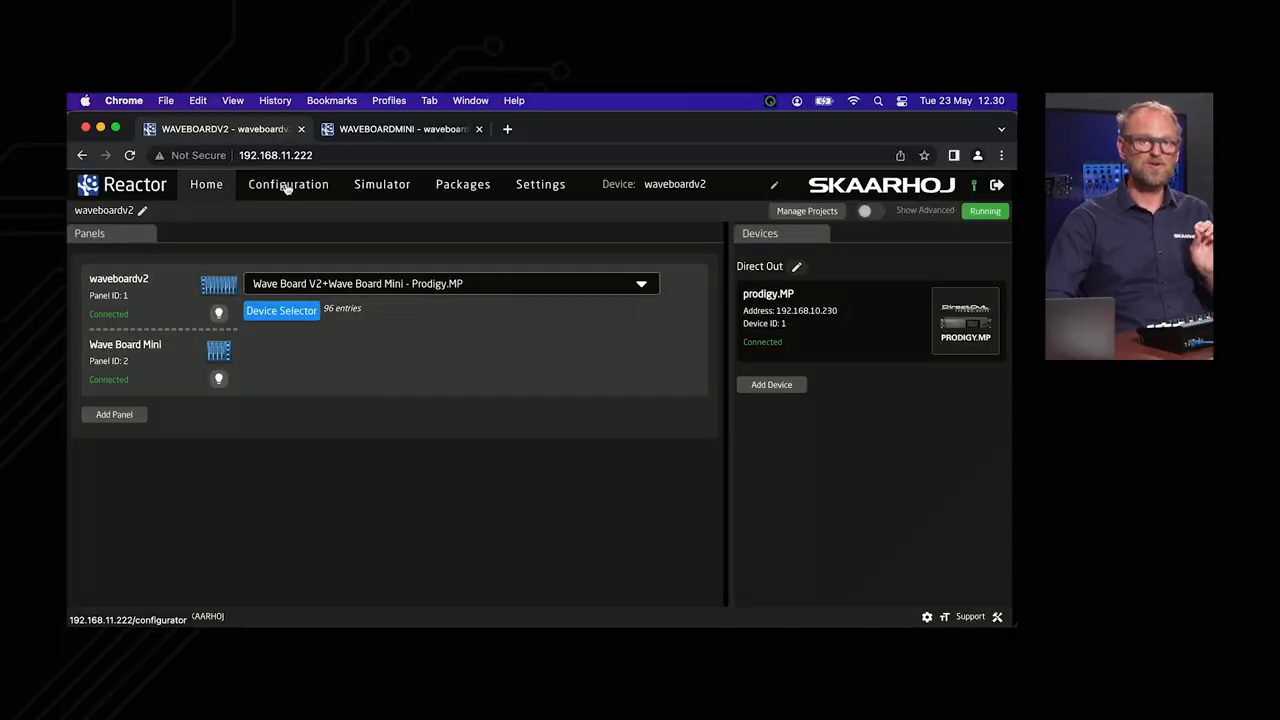
In Configuration, select the first Wave Board Mini encoder and bring up its gain parameter editor
{"action": "left_click", "coordinate": [288, 184]}
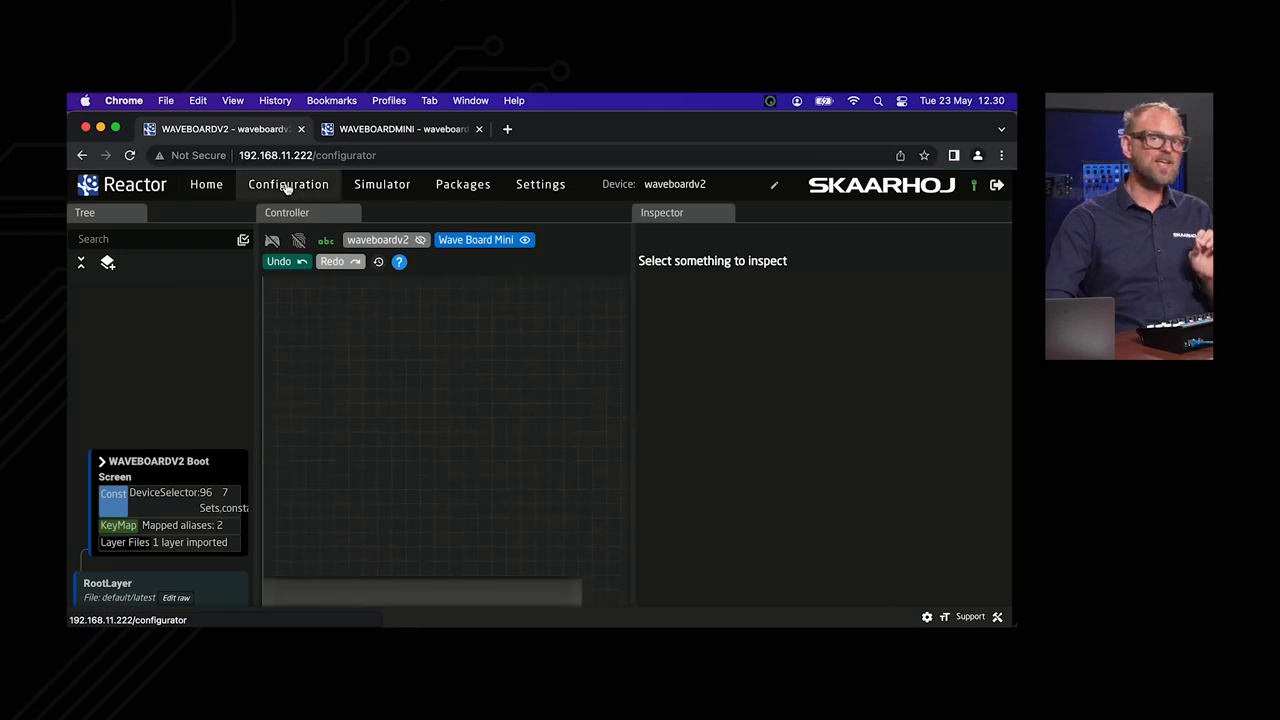
{"action": "left_click", "coordinate": [288, 184]}
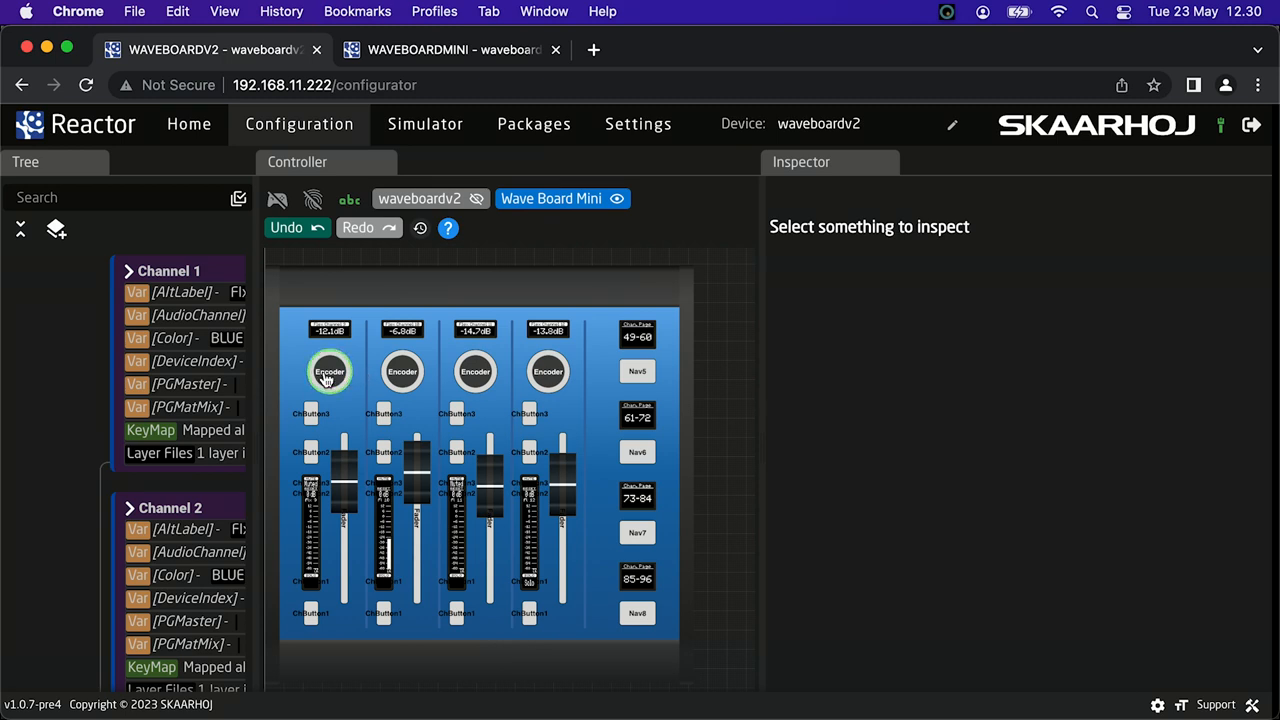
{"action": "left_click", "coordinate": [330, 370]}
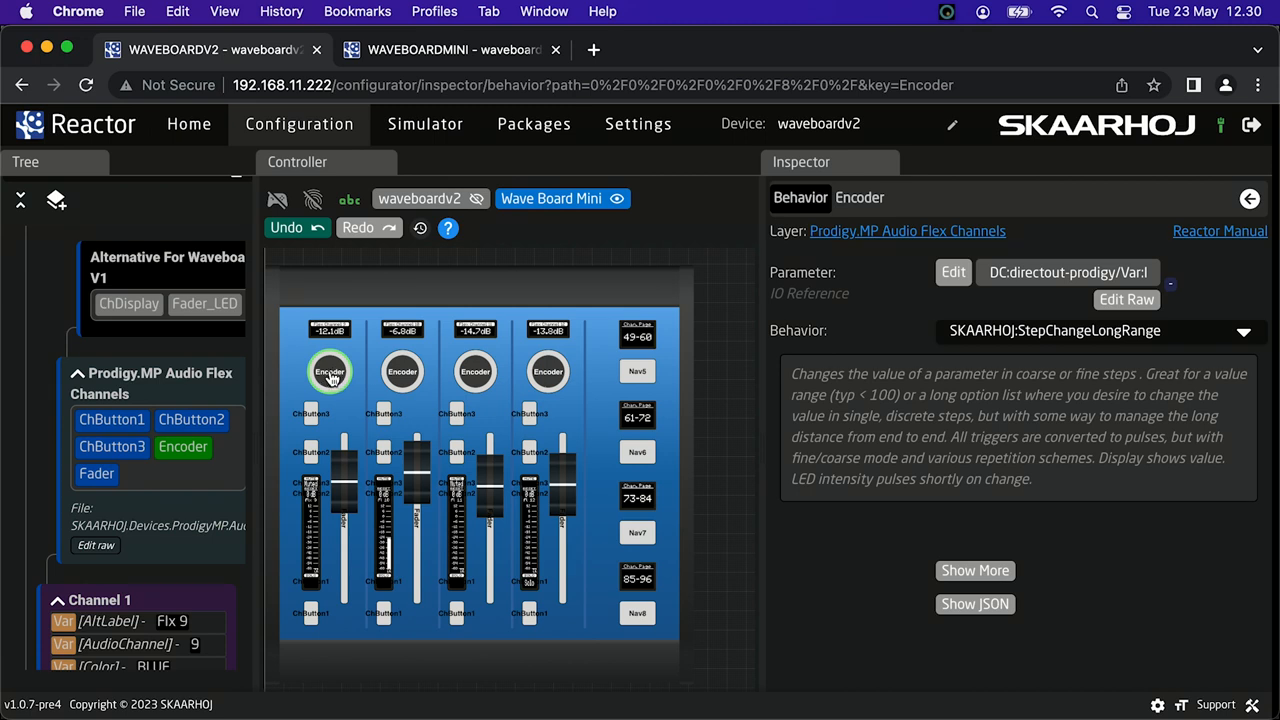
{"action": "left_click", "coordinate": [952, 272]}
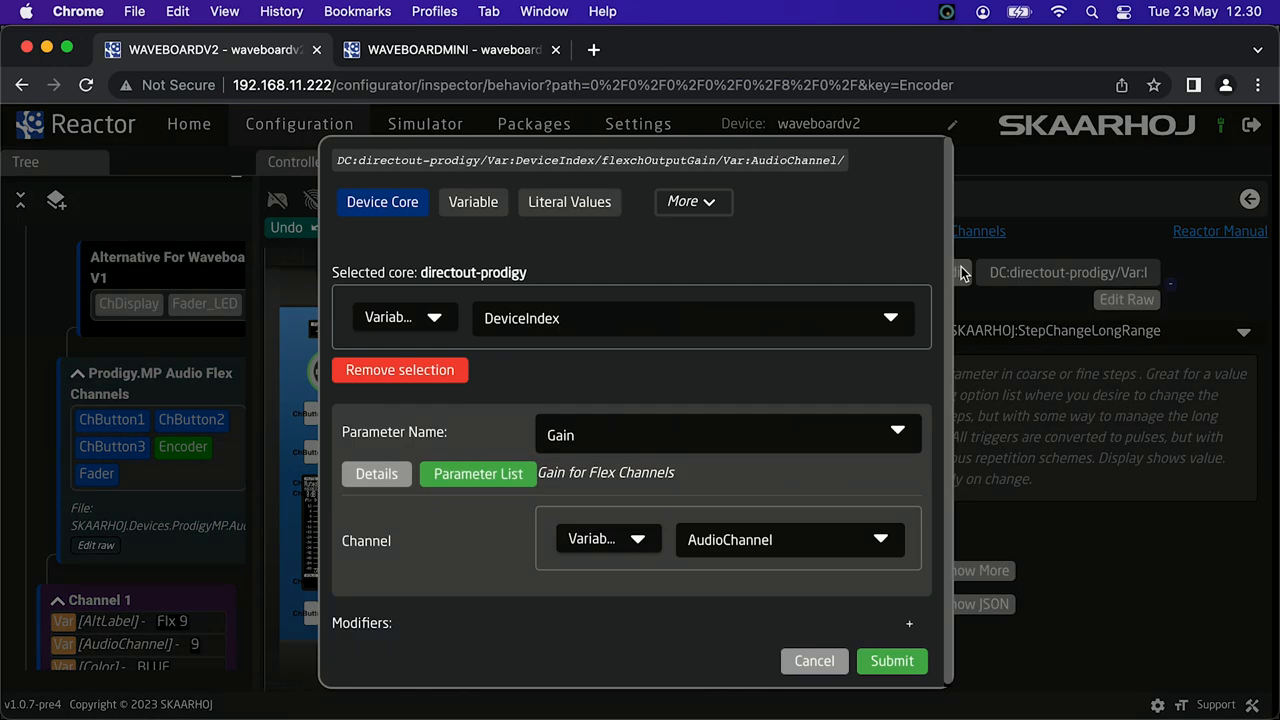